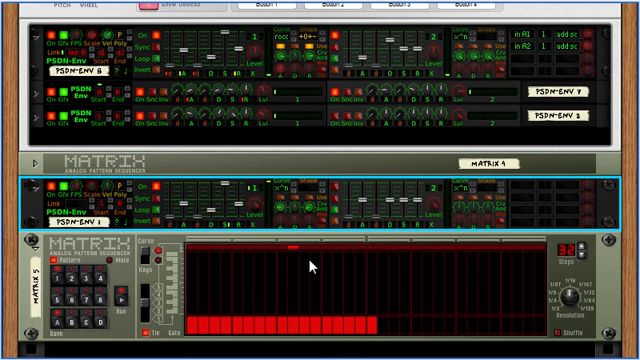
mouse_move(280, 192)
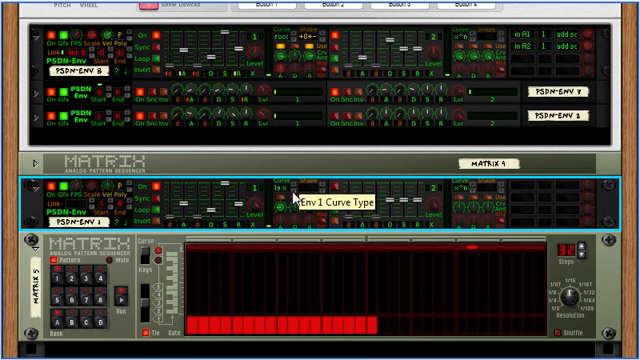
mouse_move(424, 206)
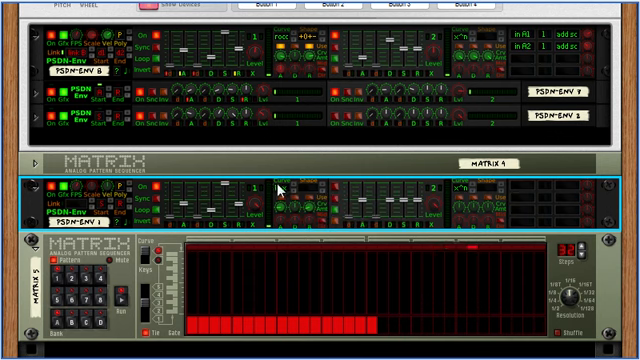
Step: Lower envelope 1's release midpoint knob on the PSDN device to -0.41
click(280, 188)
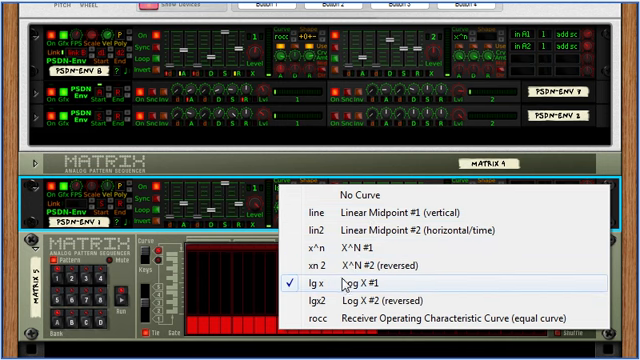
mouse_move(356, 322)
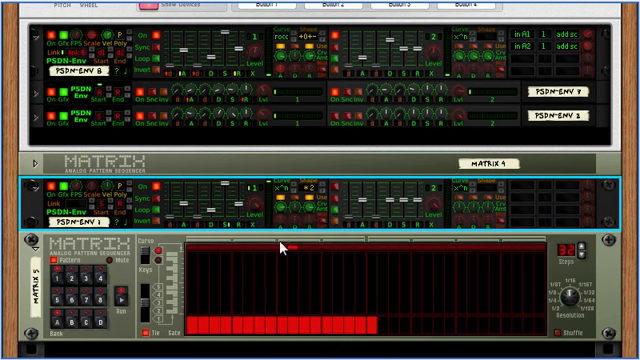
mouse_move(272, 168)
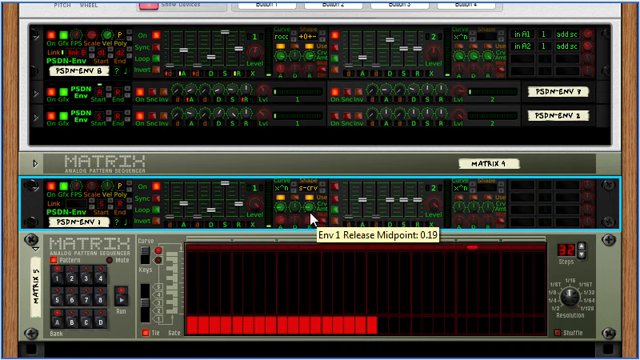
mouse_move(330, 222)
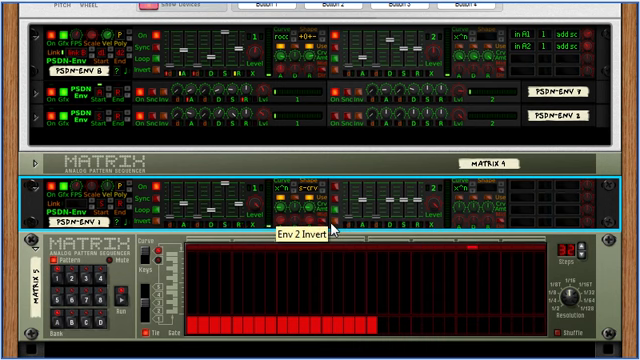
mouse_move(320, 224)
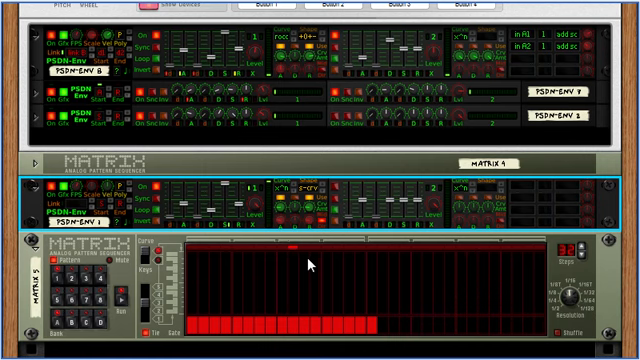
mouse_move(320, 204)
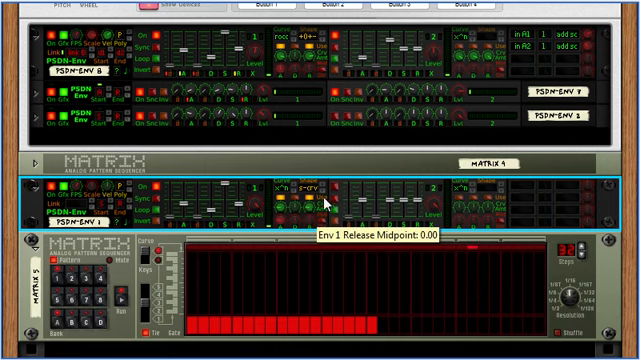
drag(292, 204, 290, 236)
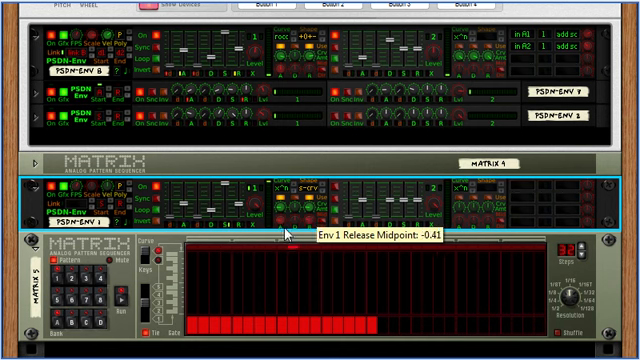
mouse_move(496, 160)
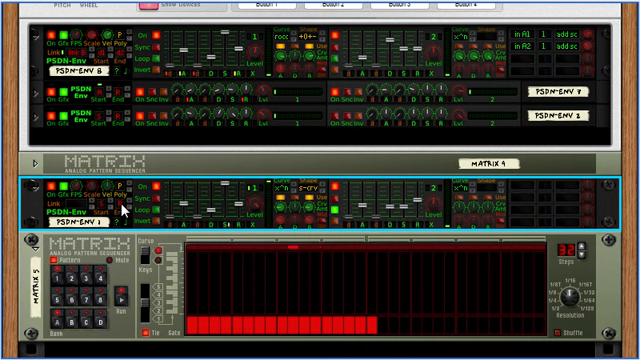
Step: Set envelope 2's attack knob on the PSDN device to 0.53
click(52, 204)
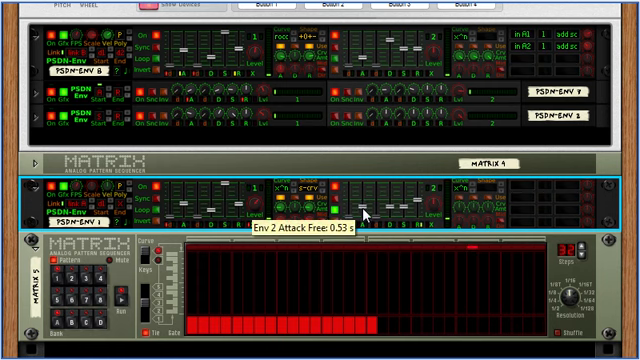
mouse_move(430, 276)
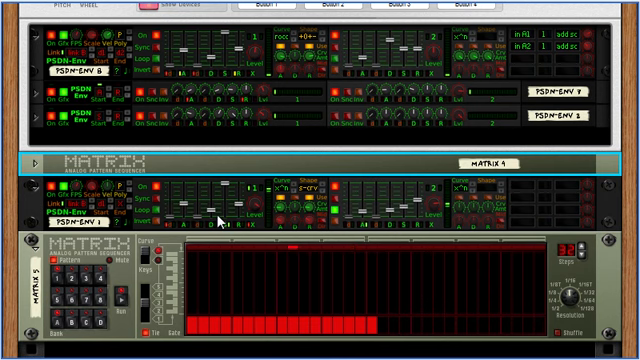
mouse_move(544, 188)
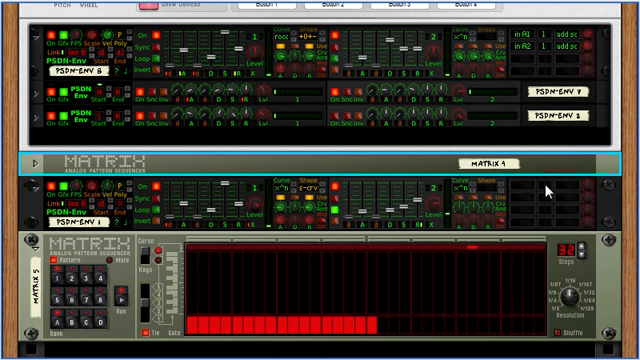
click(544, 190)
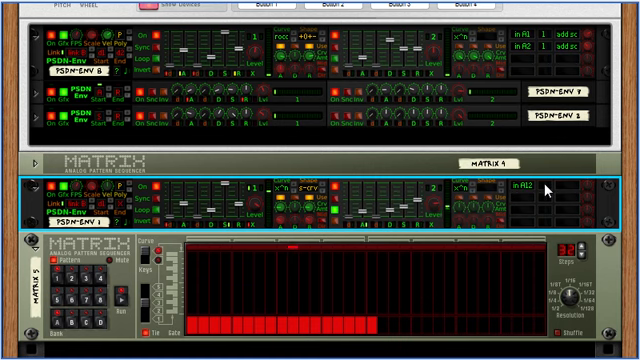
click(568, 192)
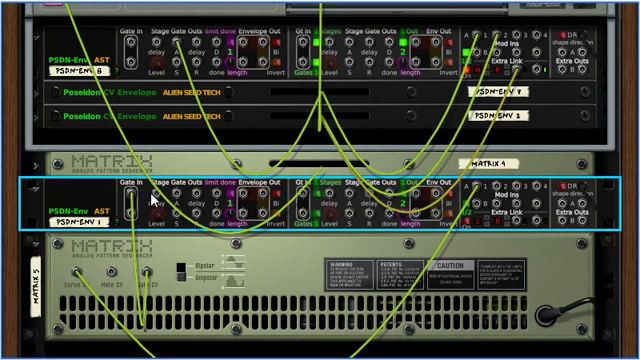
mouse_move(330, 206)
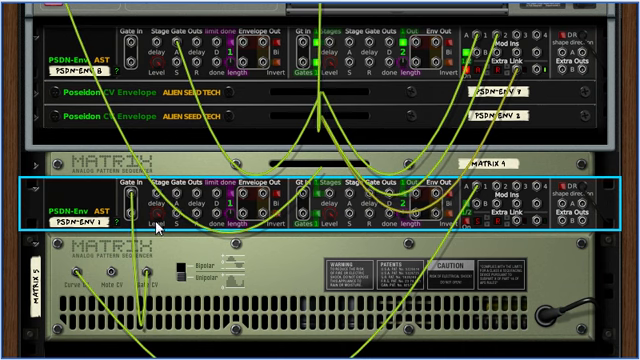
mouse_move(158, 224)
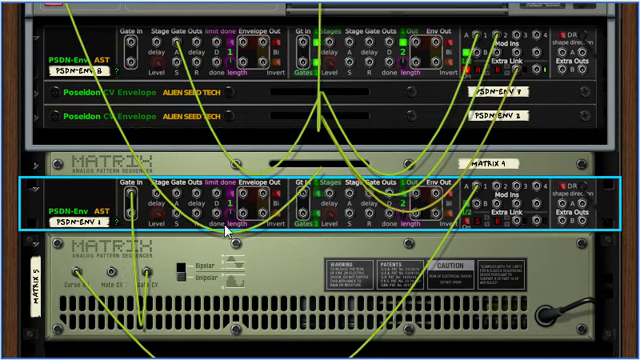
mouse_move(218, 226)
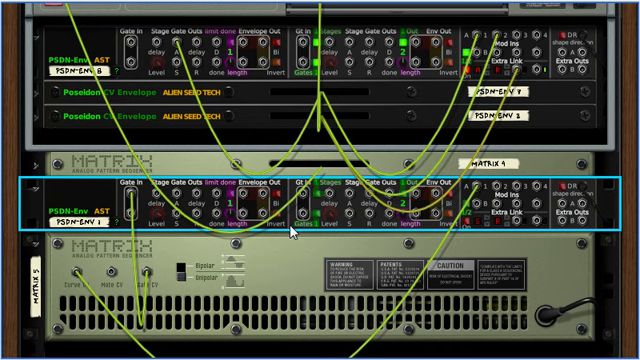
mouse_move(438, 202)
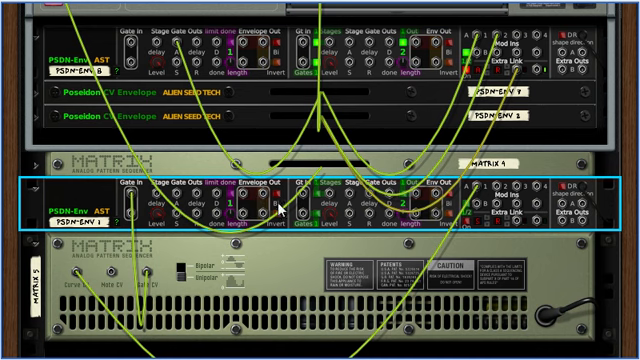
mouse_move(282, 202)
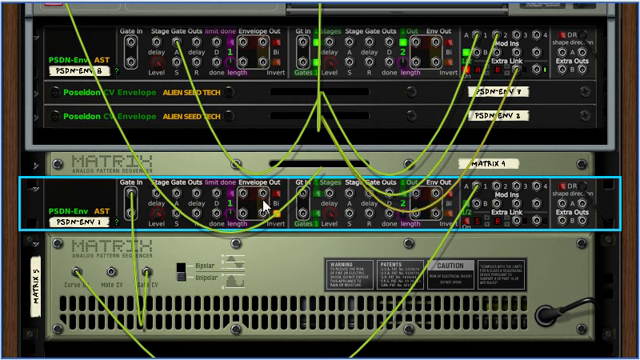
mouse_move(270, 204)
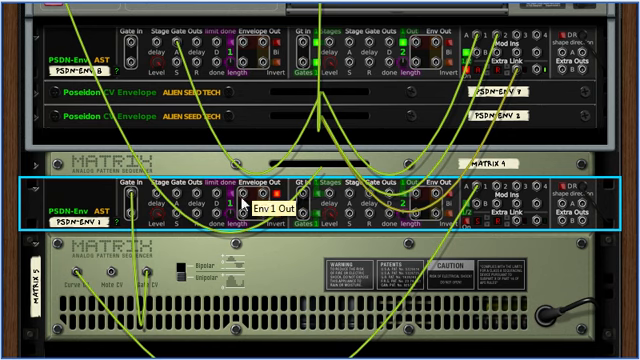
mouse_move(250, 204)
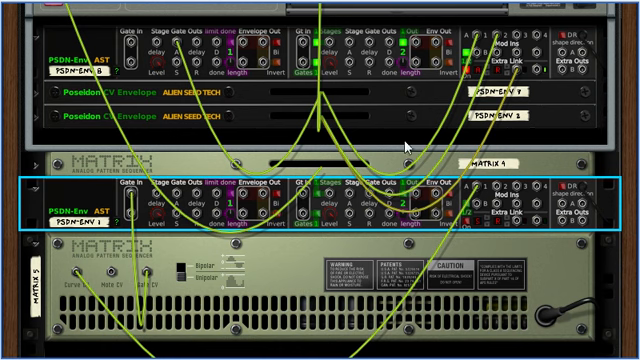
mouse_move(320, 188)
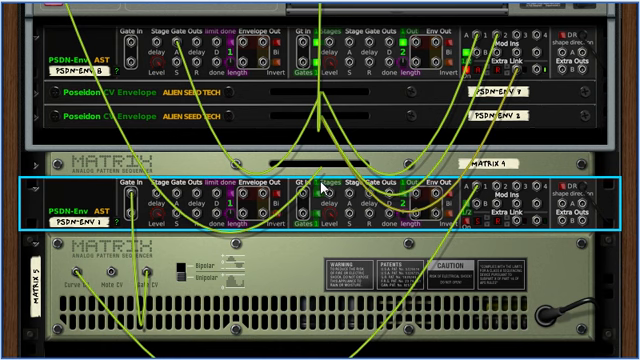
mouse_move(322, 192)
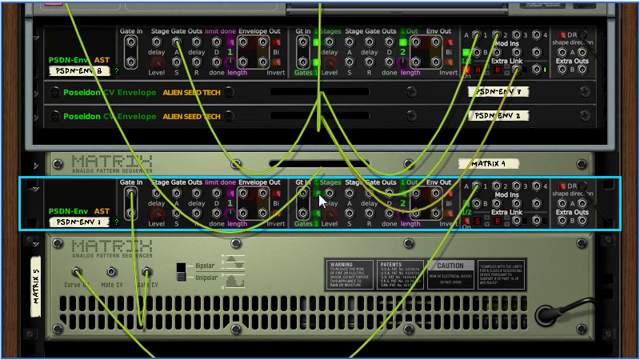
mouse_move(298, 200)
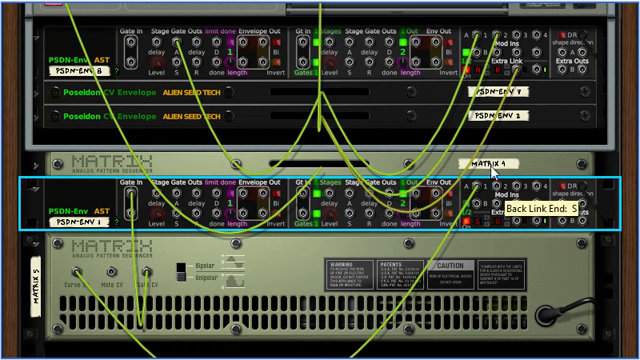
mouse_move(556, 152)
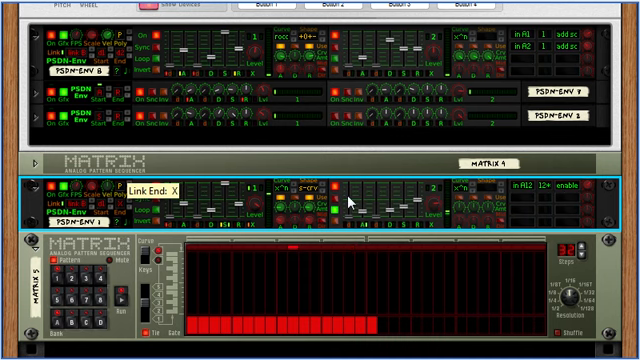
mouse_move(504, 244)
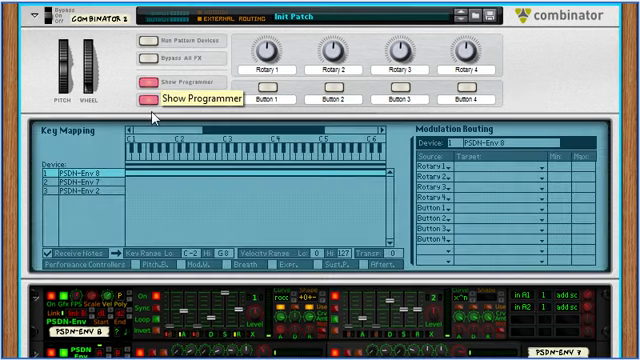
Step: Show the Combinator programmer and browse its Key Mapping listing the three PSDN devices
scroll(down, 3)
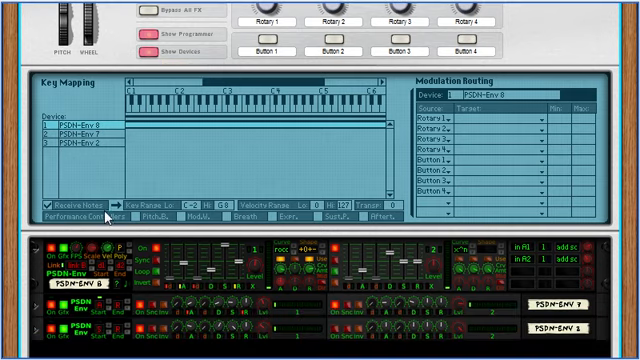
scroll(down, 3)
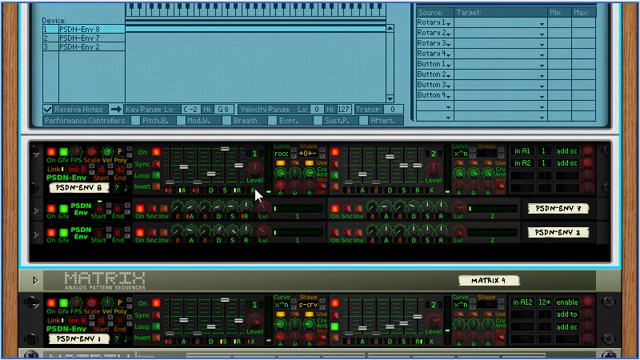
mouse_move(110, 70)
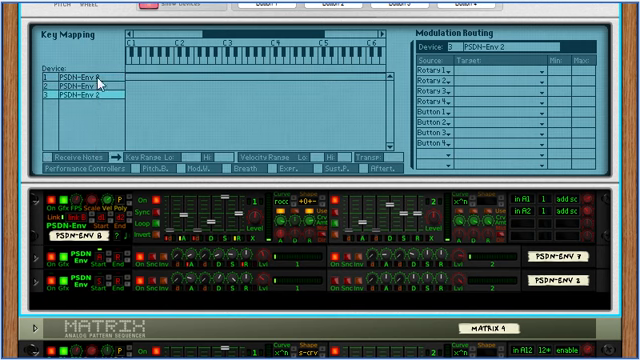
click(84, 76)
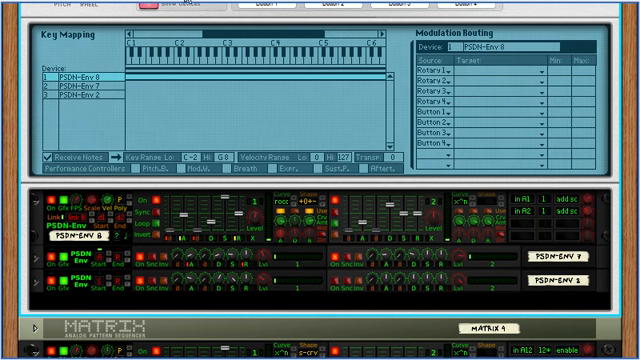
scroll(down, 3)
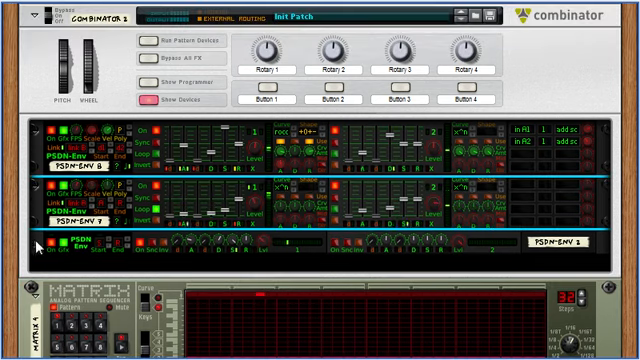
Step: Scroll the rack to reveal the three stacked PSDN envelope devices above the Matrix
scroll(down, 3)
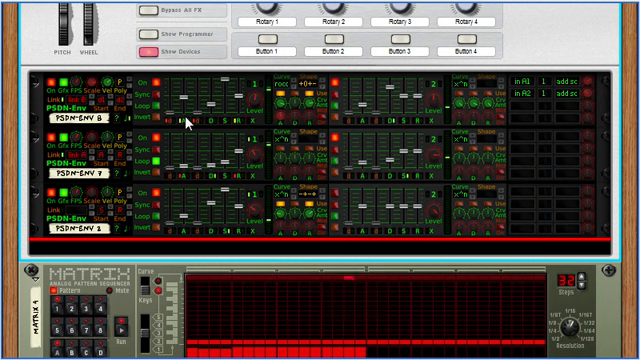
mouse_move(584, 236)
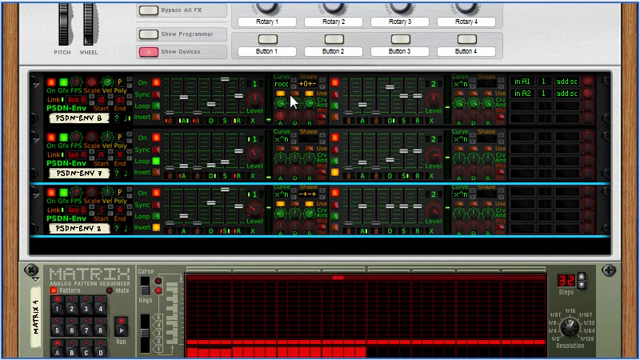
mouse_move(296, 96)
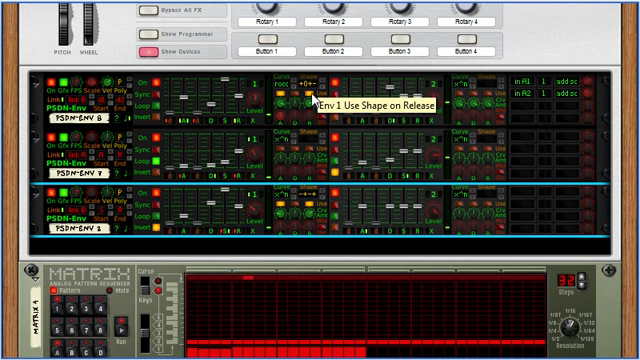
mouse_move(288, 108)
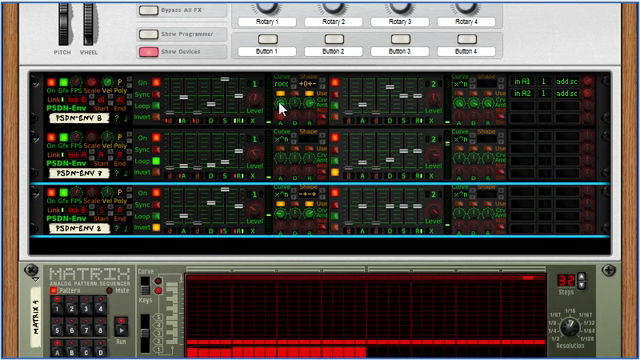